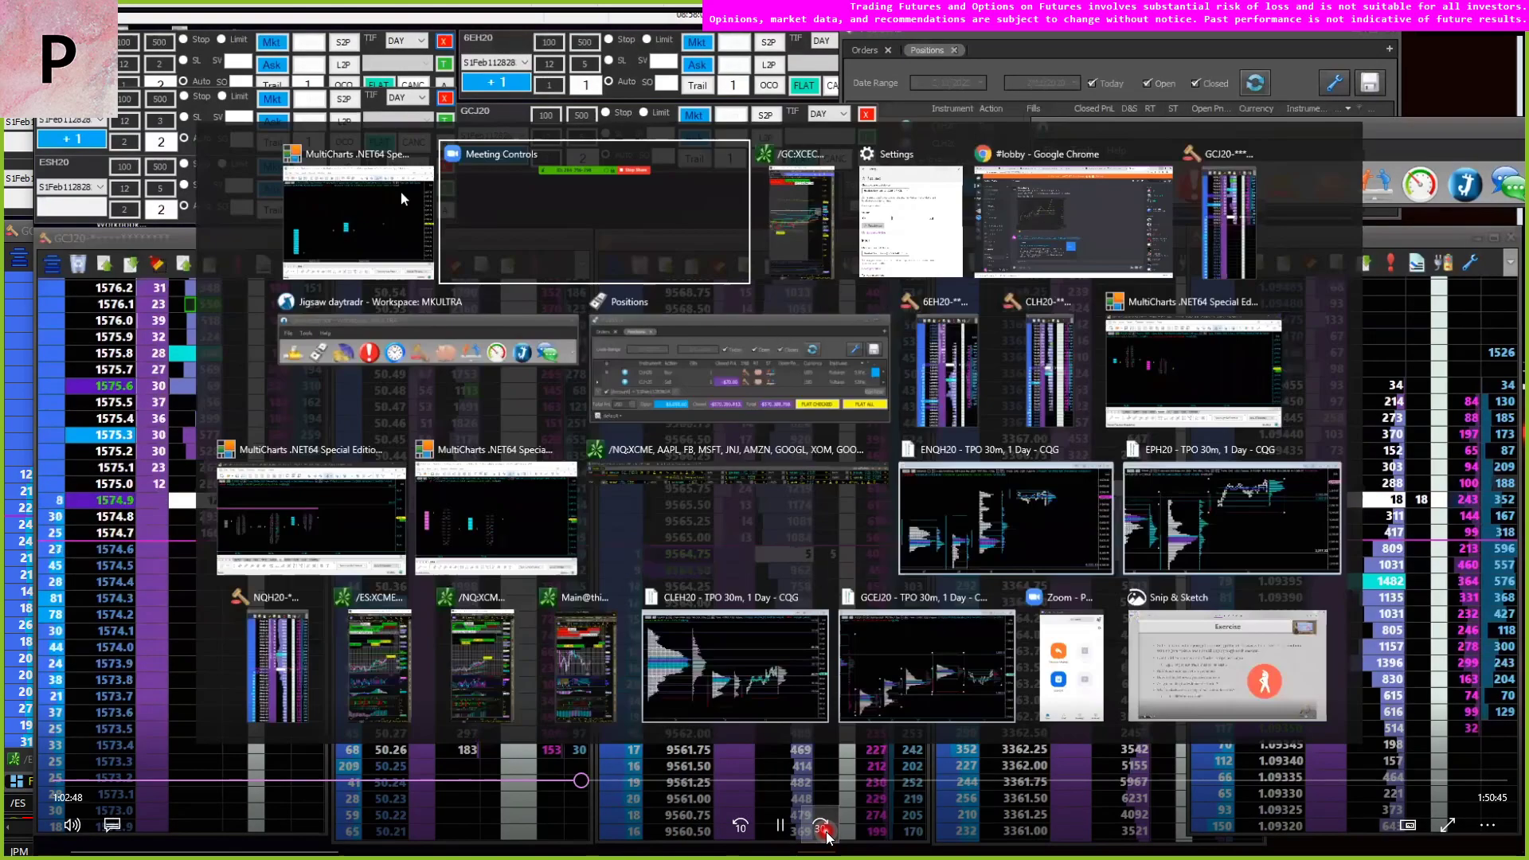
- Return to the DOM ladders, then bring up the window overview and choose the Cut & Reverse presentation
{"action": "left_click", "coordinate": [824, 830]}
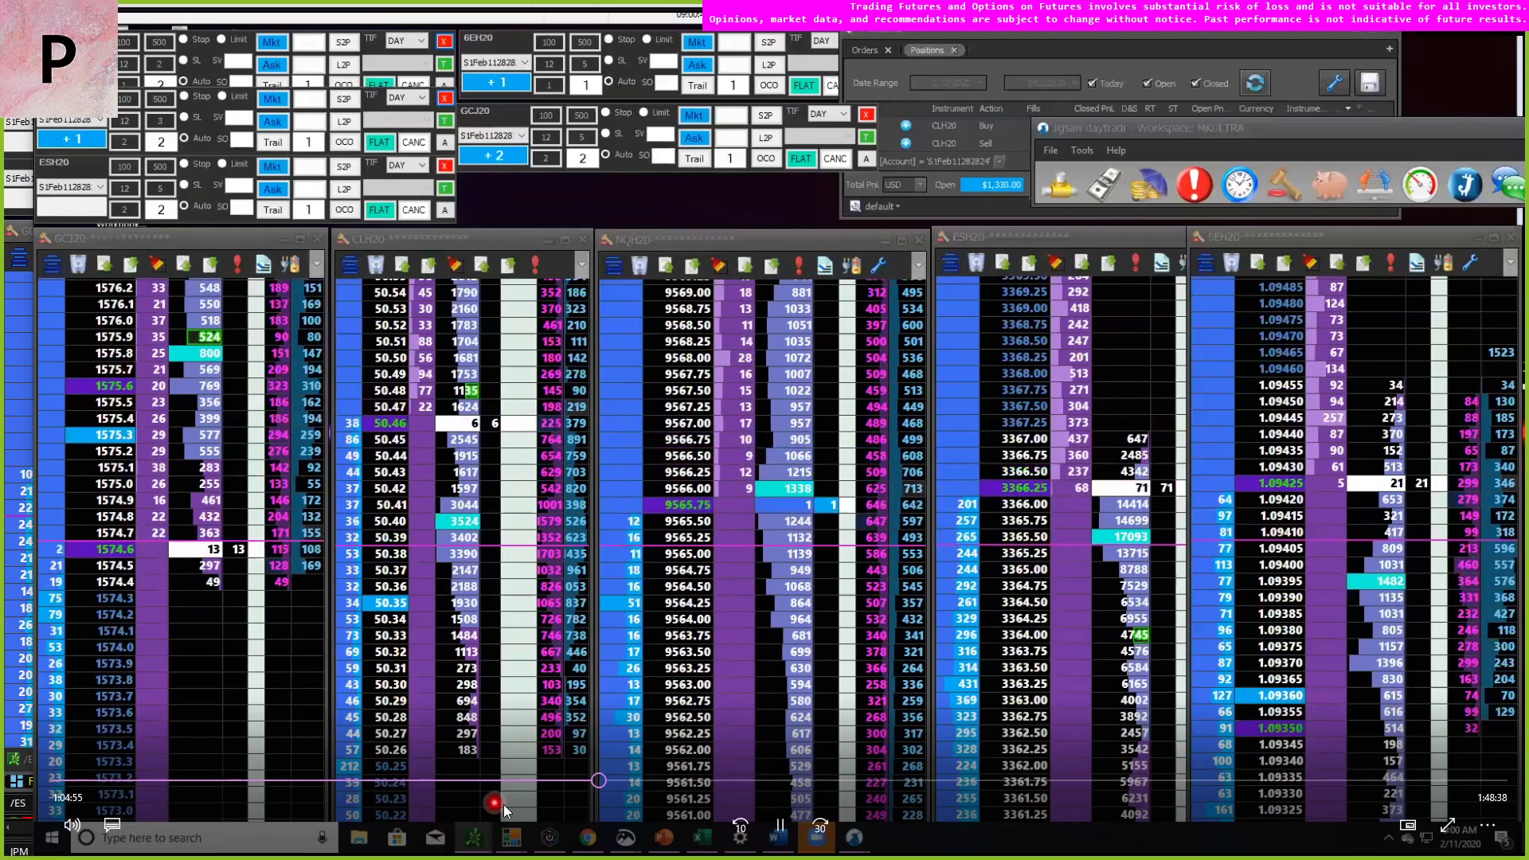
{"action": "left_click", "coordinate": [815, 836]}
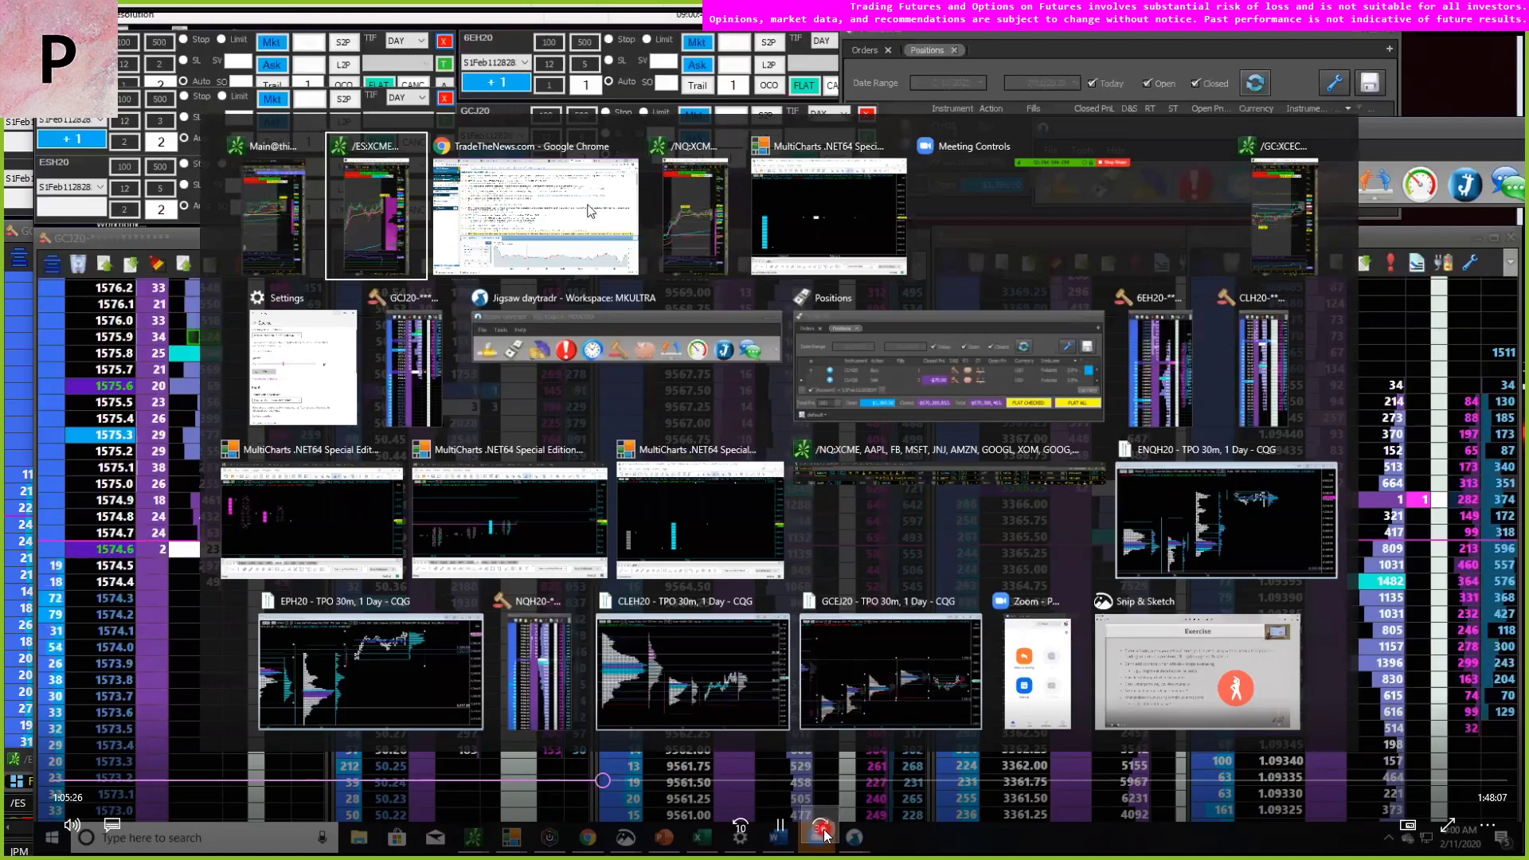
{"action": "left_click", "coordinate": [822, 837]}
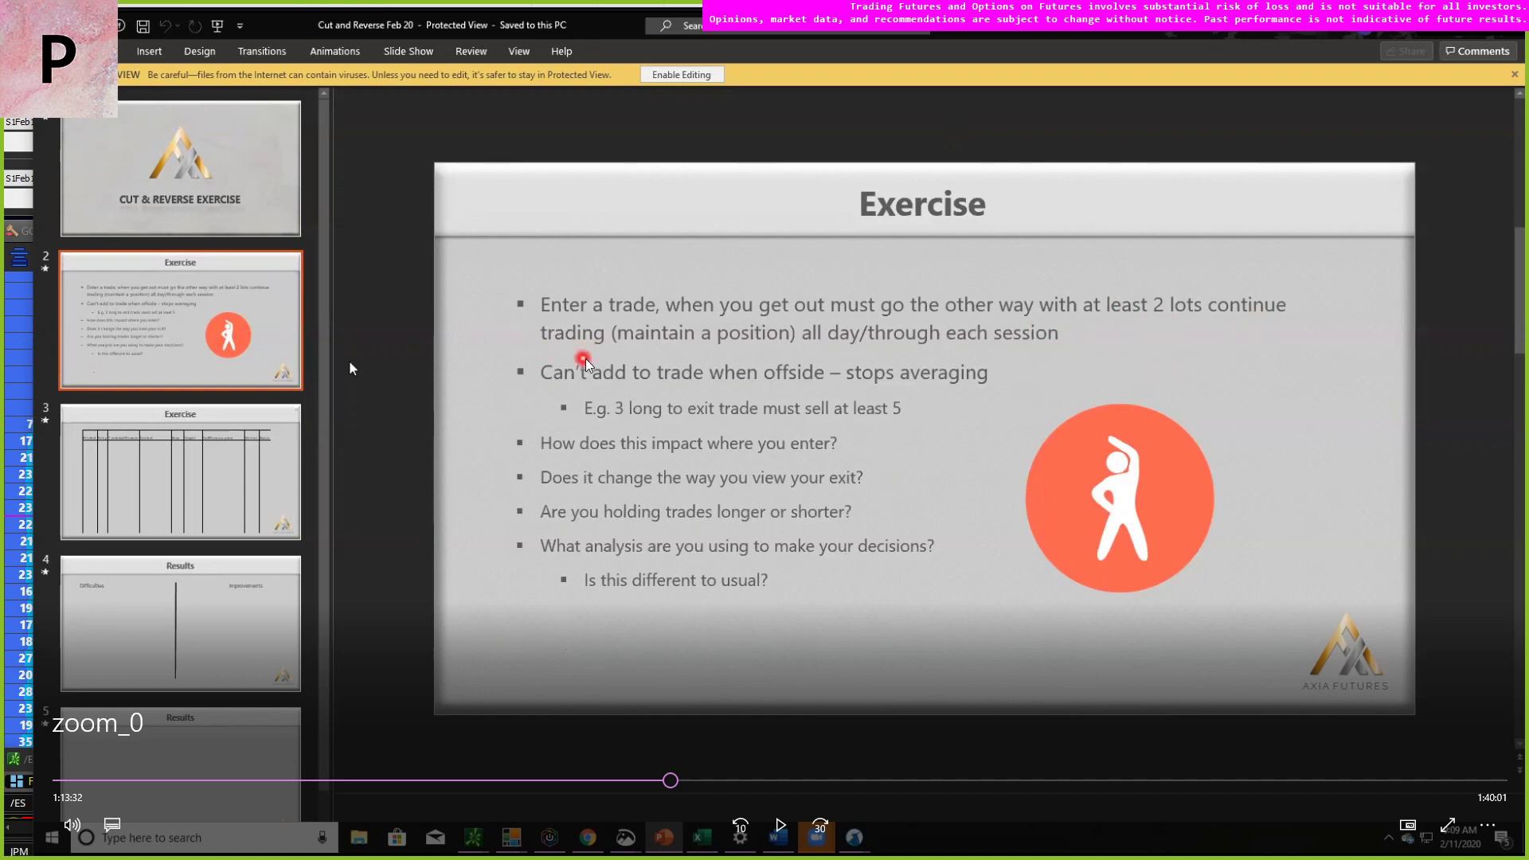
{"action": "mouse_move", "coordinate": [1043, 395]}
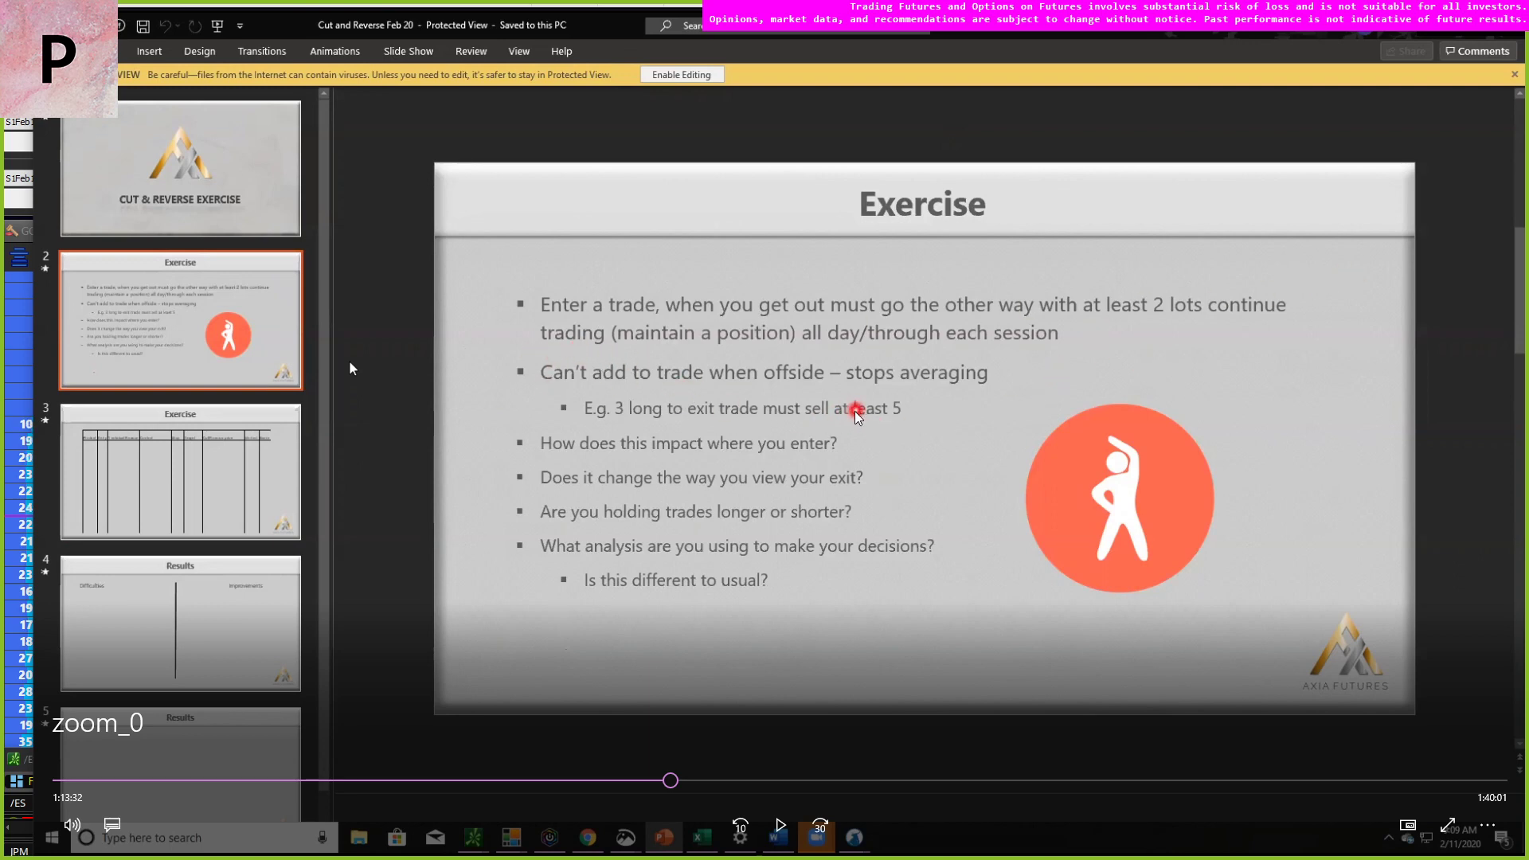
{"action": "mouse_move", "coordinate": [598, 387]}
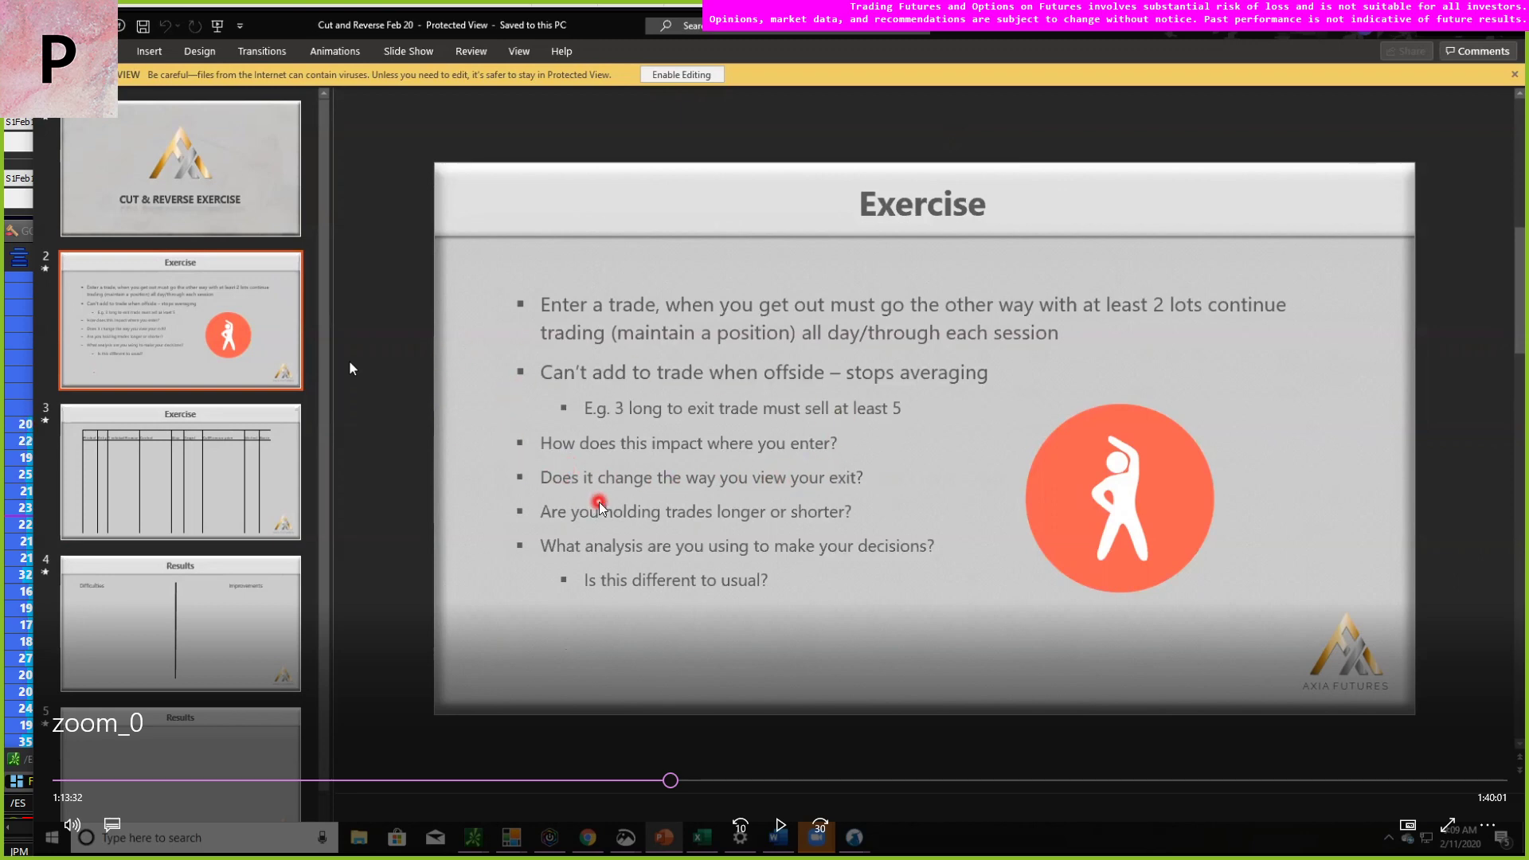
{"action": "mouse_move", "coordinate": [693, 499]}
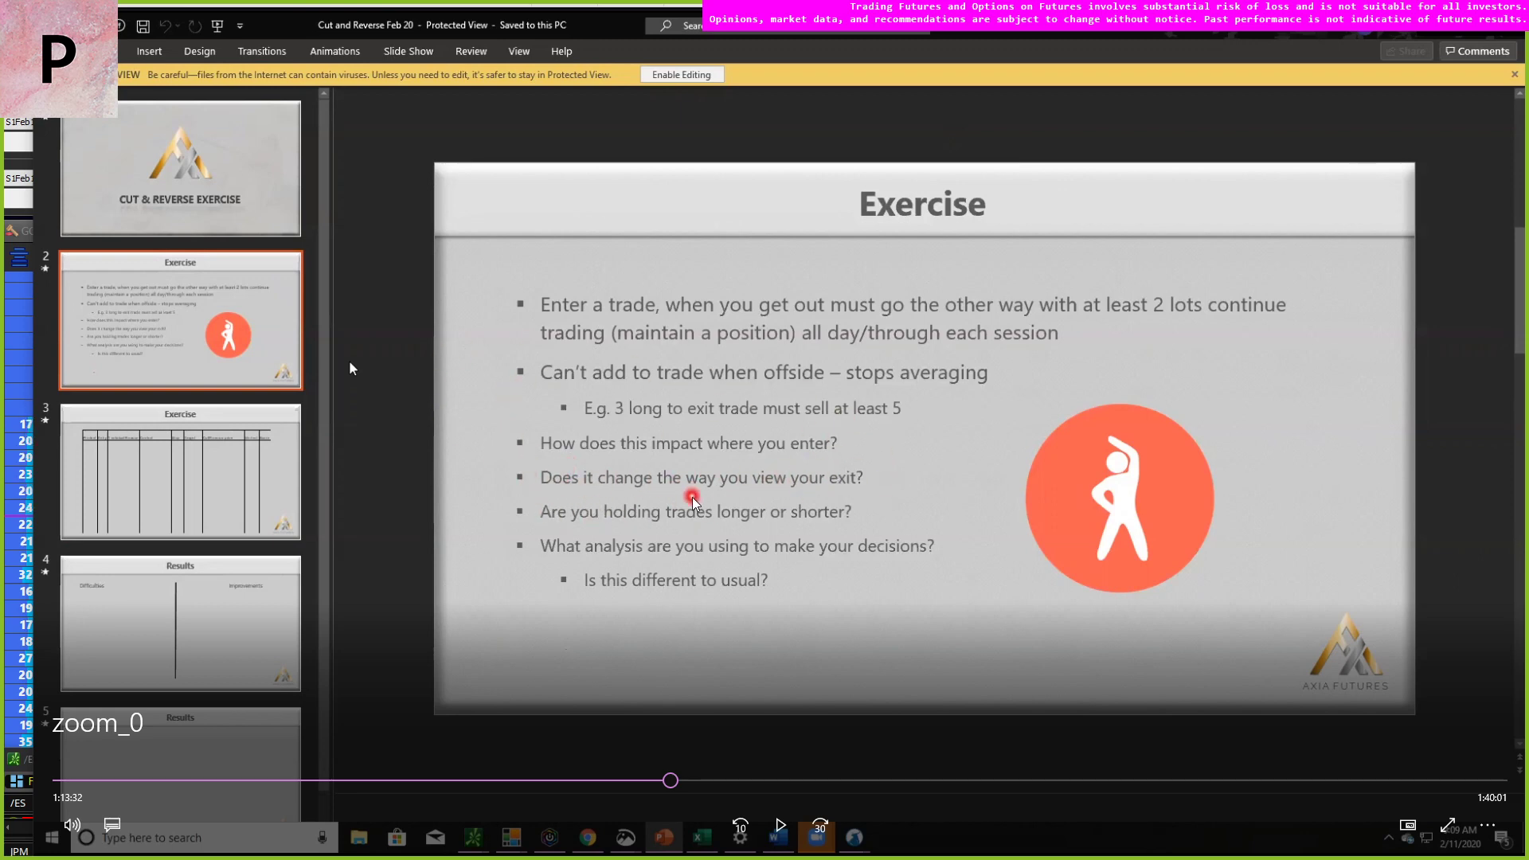
{"action": "mouse_move", "coordinate": [935, 512]}
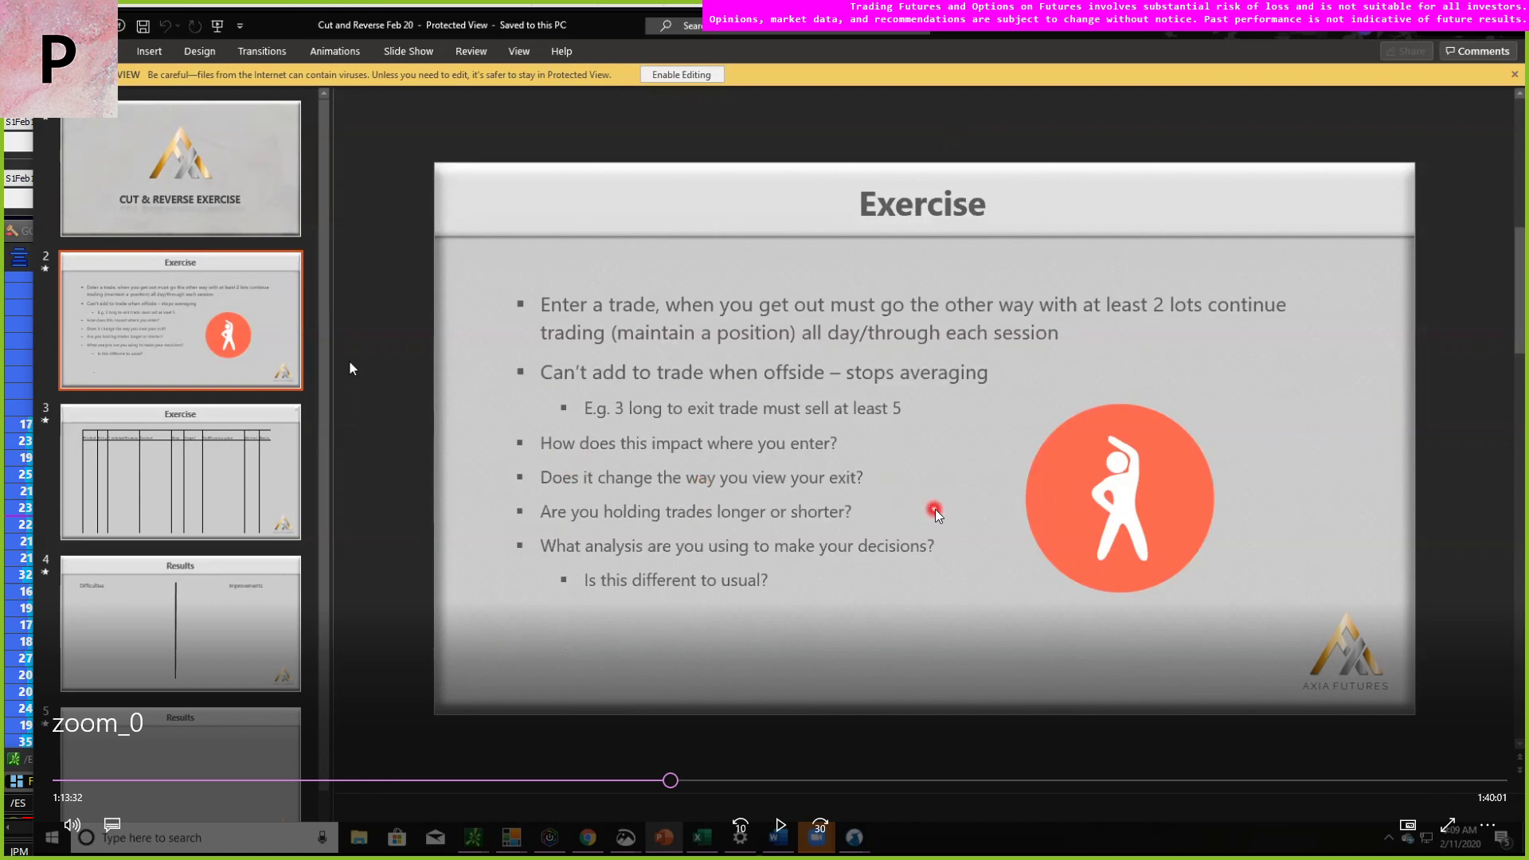